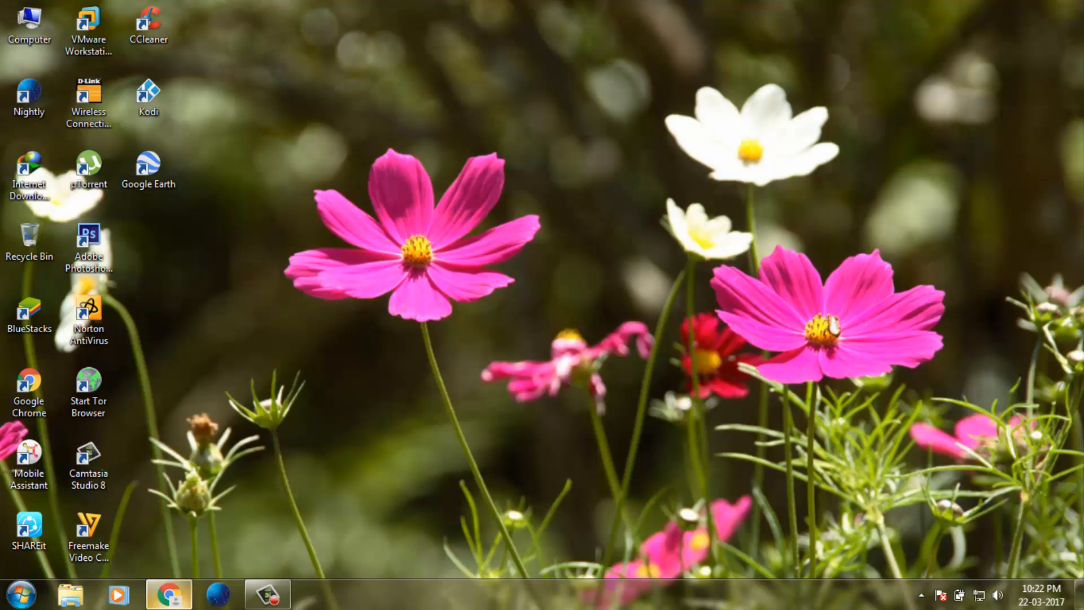
Search Google for 'android device manager' and open the top result in a new tab
{"action": "left_click", "coordinate": [168, 594]}
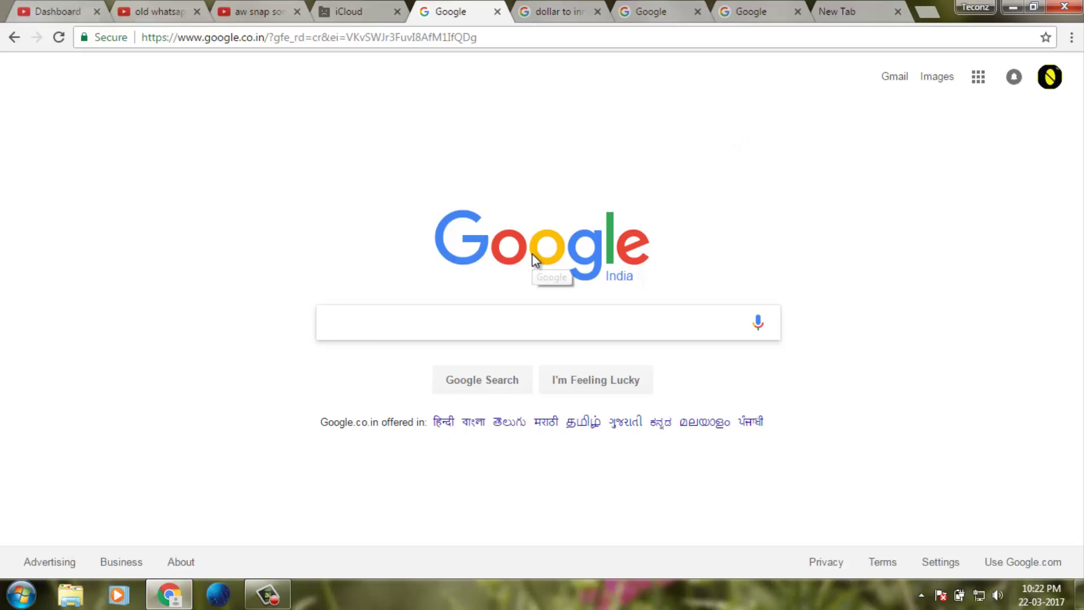
{"action": "type", "text": "a"}
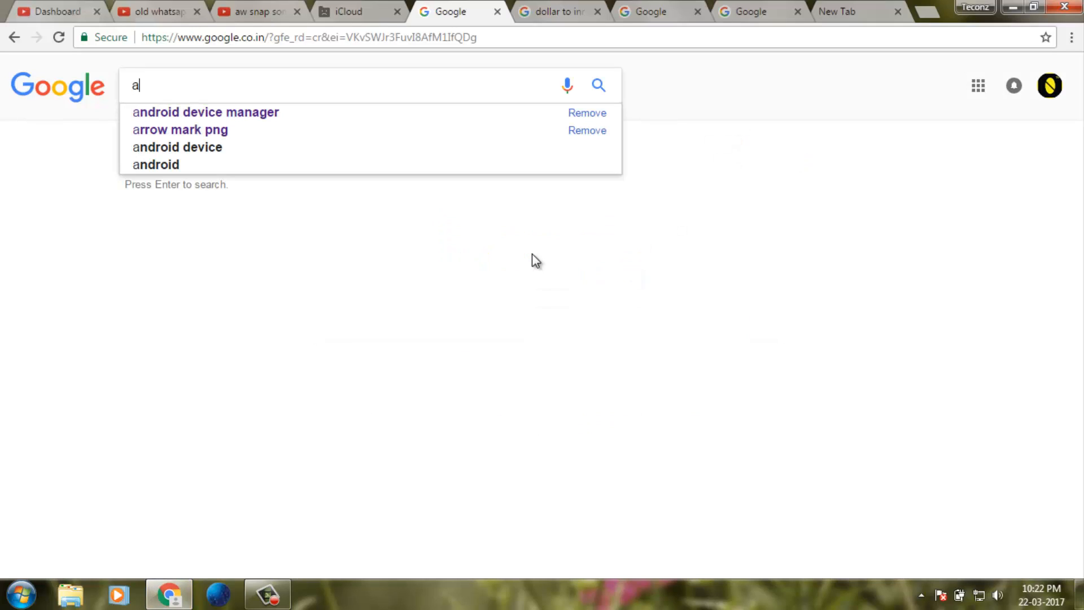
{"action": "type", "text": "ndroid device manager"}
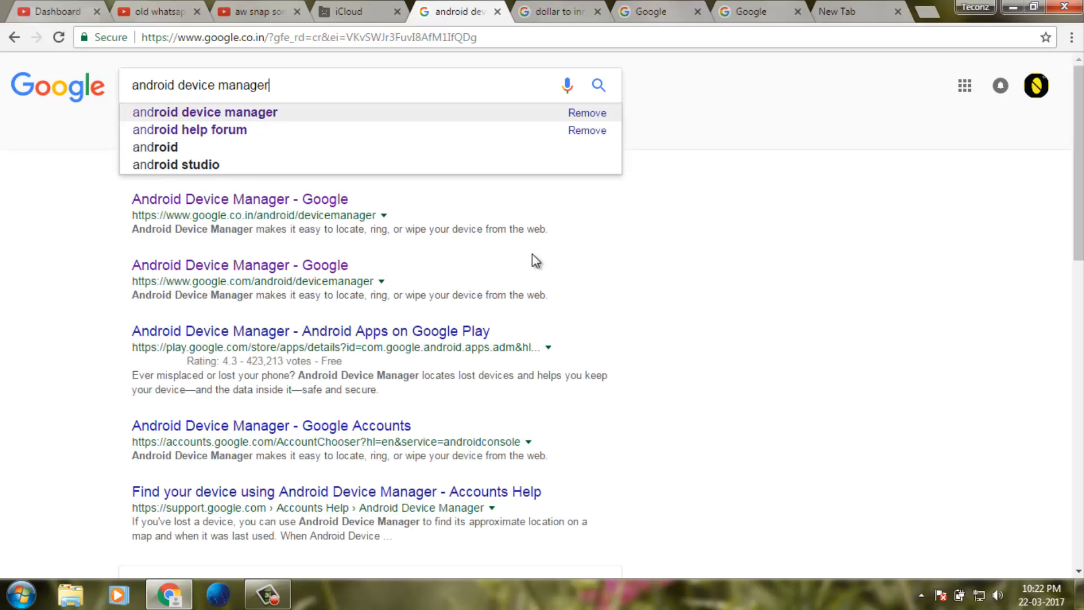
{"action": "right_click", "coordinate": [238, 198]}
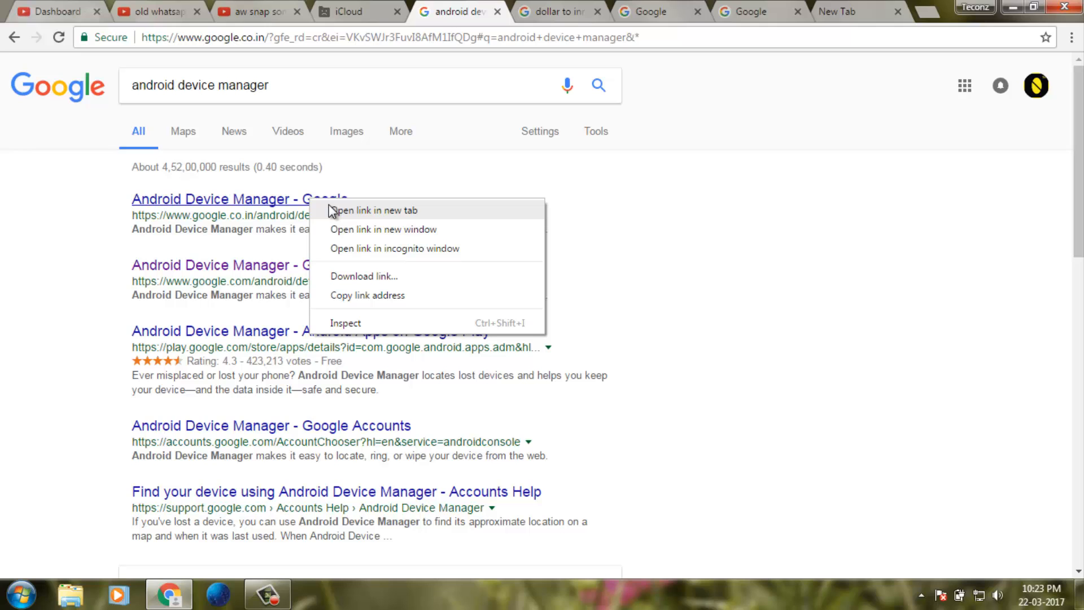
{"action": "left_click", "coordinate": [375, 211]}
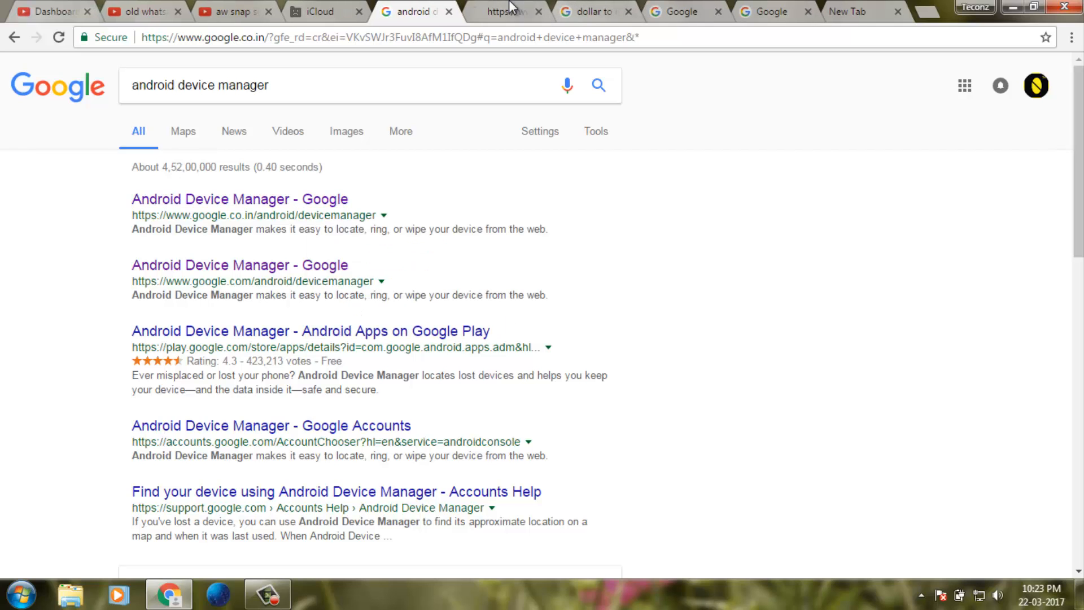
Locate the Lenovo A6020a40 from its Android Device Manager card
{"action": "left_click", "coordinate": [240, 199]}
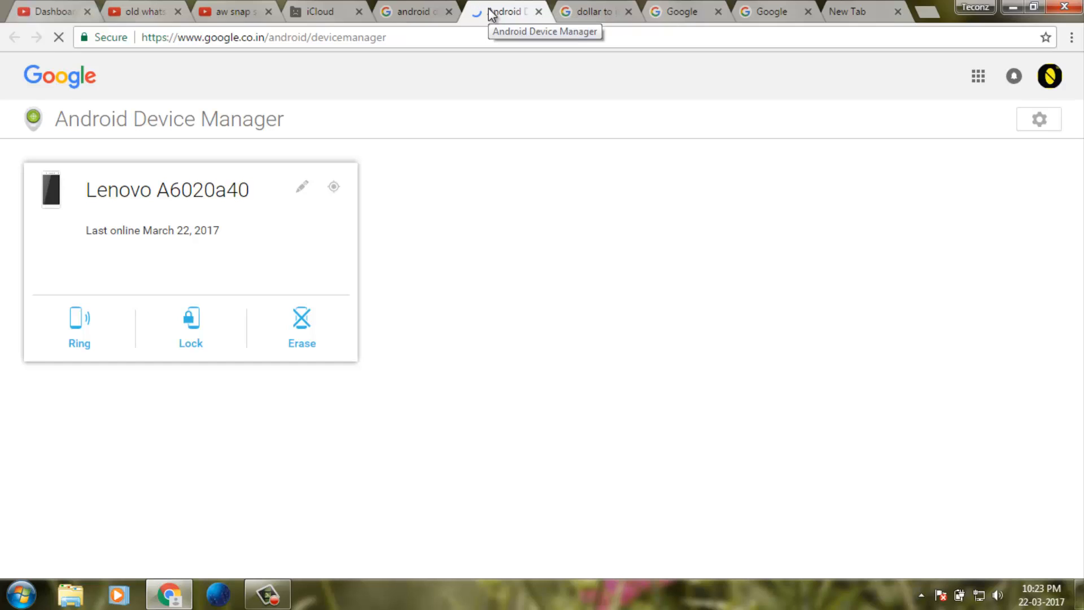
{"action": "left_click", "coordinate": [333, 186]}
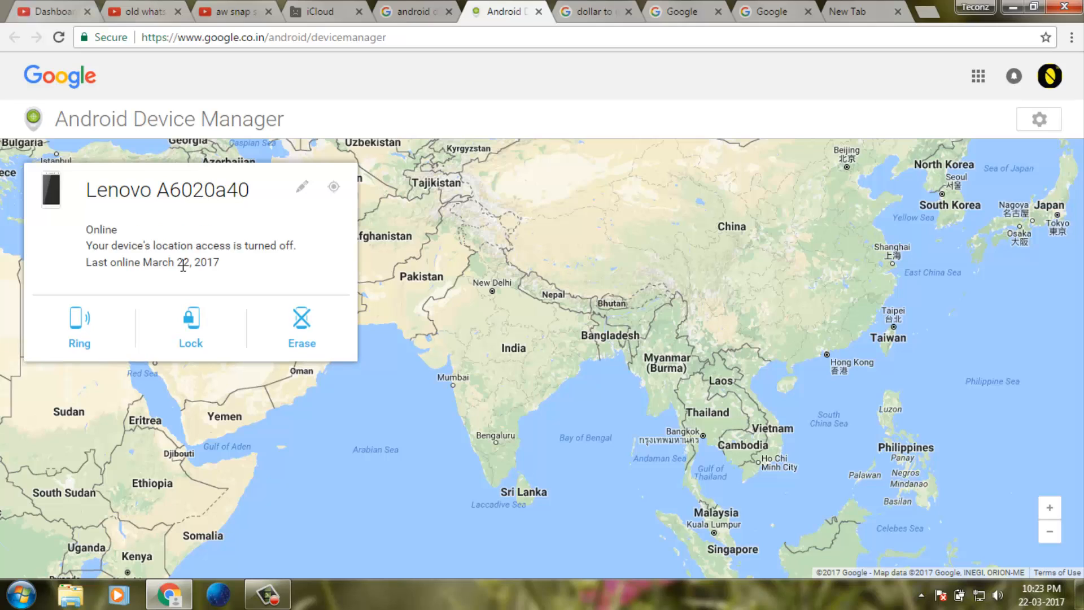
{"action": "mouse_move", "coordinate": [99, 223]}
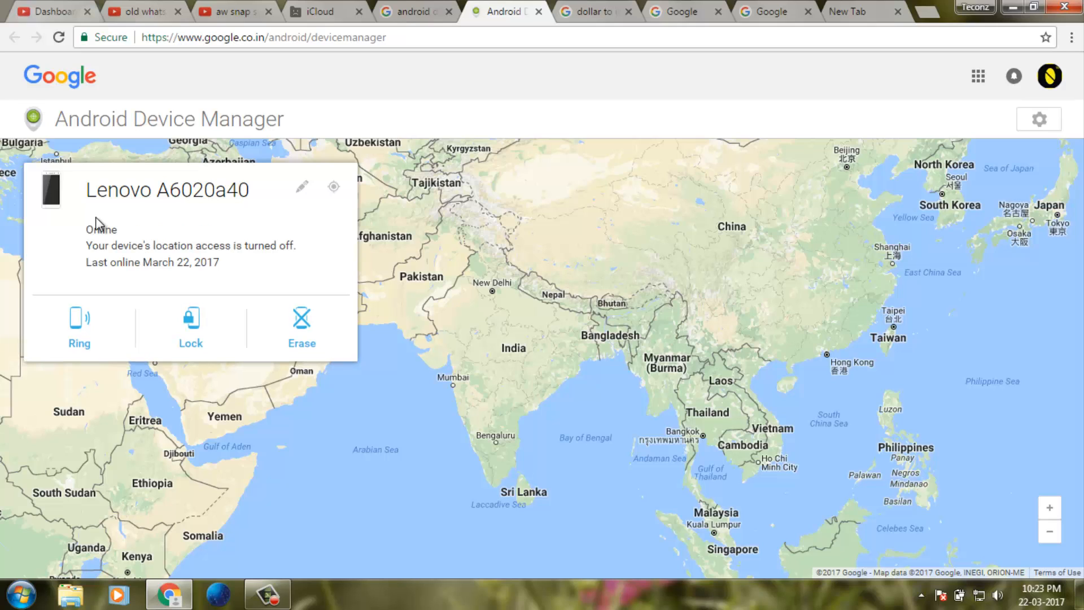
{"action": "mouse_move", "coordinate": [161, 259]}
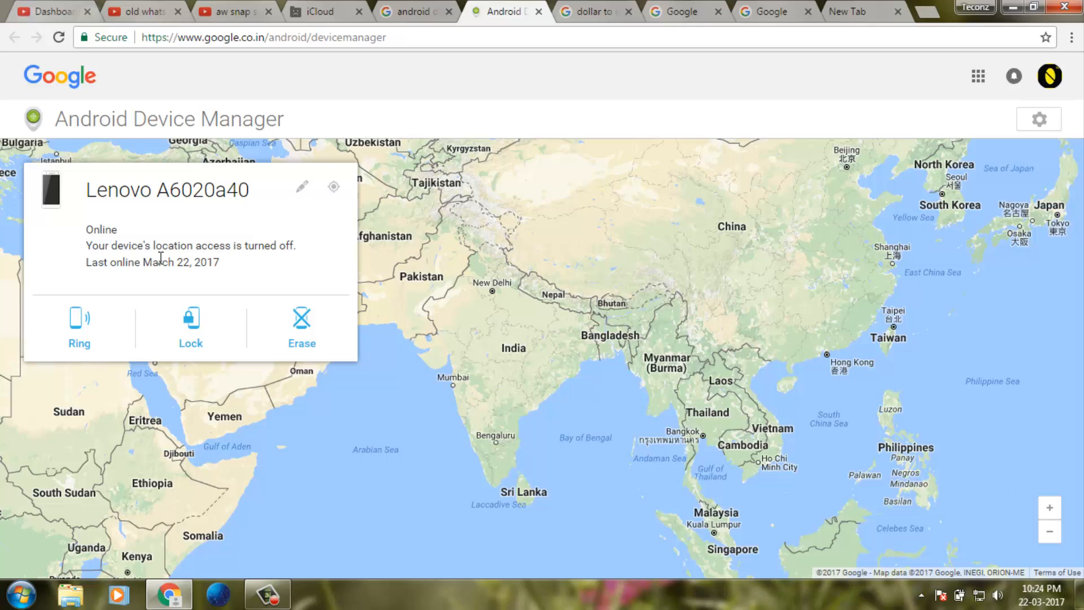
{"action": "mouse_move", "coordinate": [334, 187]}
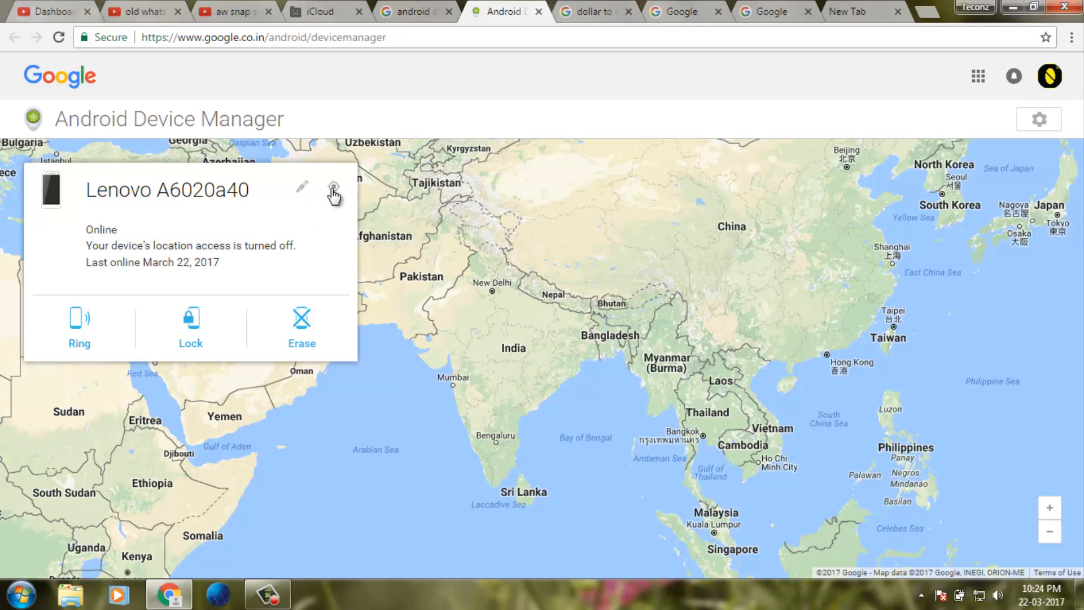
{"action": "mouse_move", "coordinate": [333, 187]}
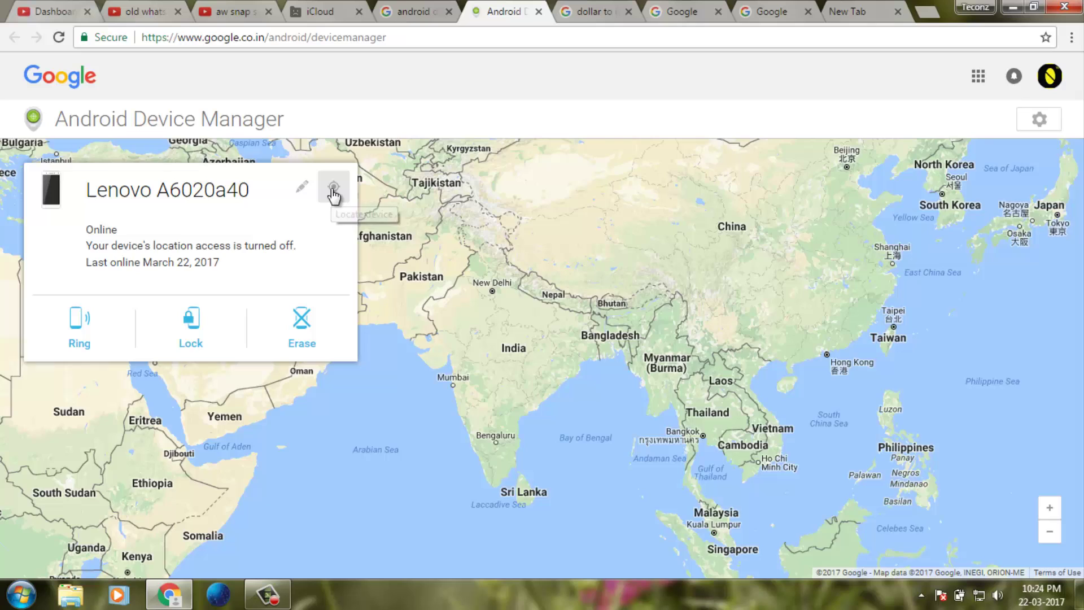
{"action": "left_click", "coordinate": [334, 186]}
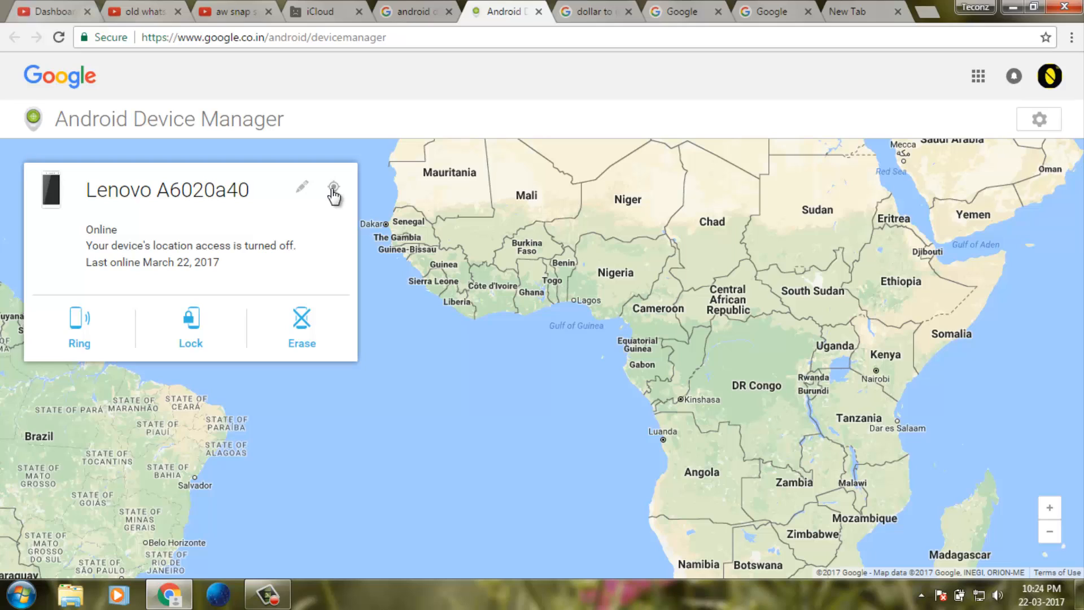
{"action": "mouse_move", "coordinate": [258, 227]}
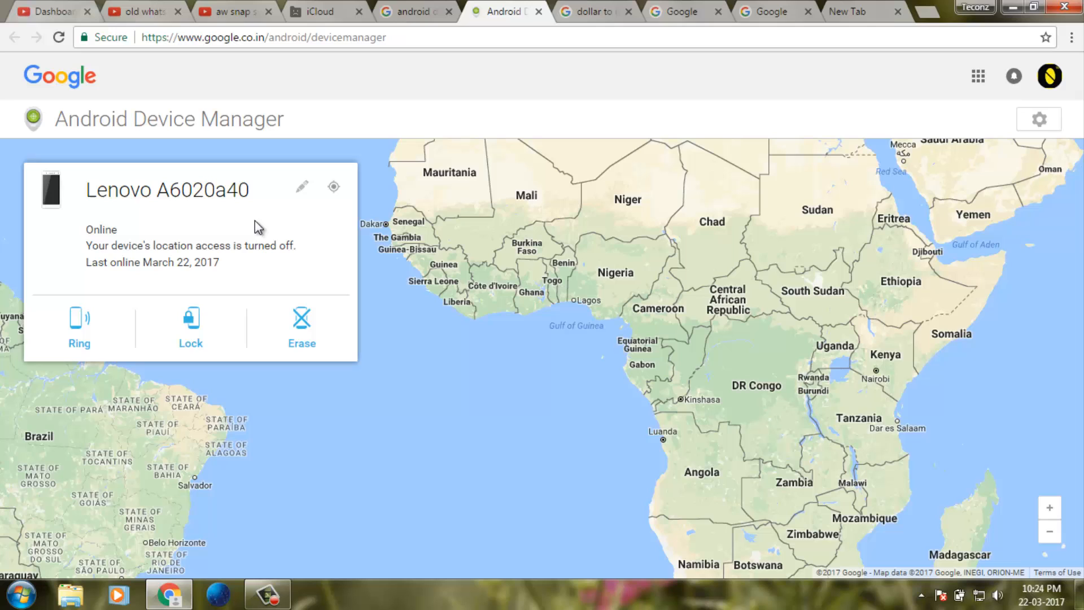
{"action": "mouse_move", "coordinate": [95, 317]}
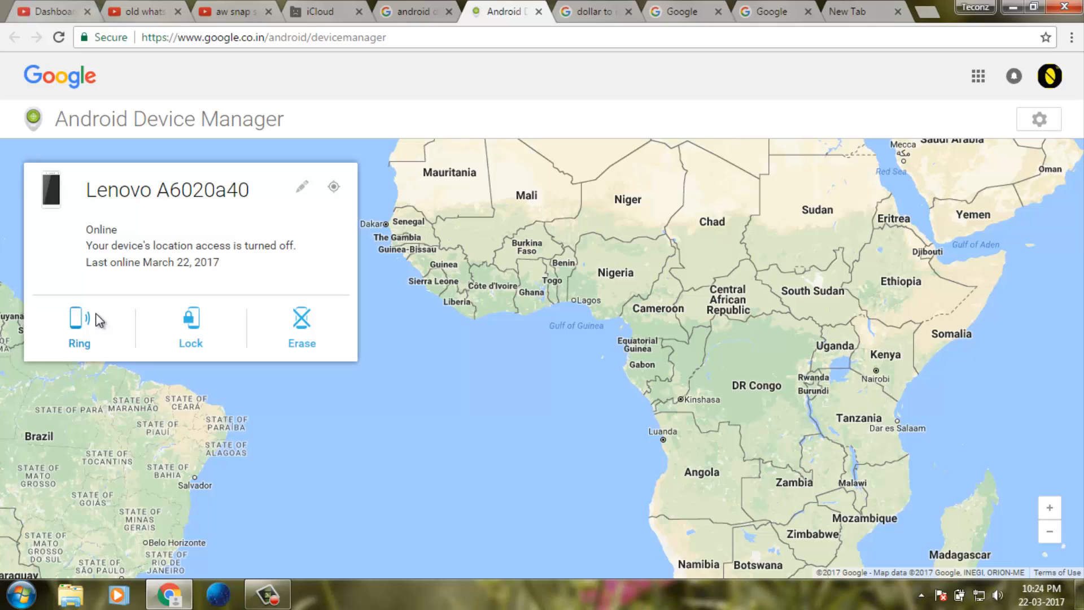
{"action": "left_click", "coordinate": [79, 321]}
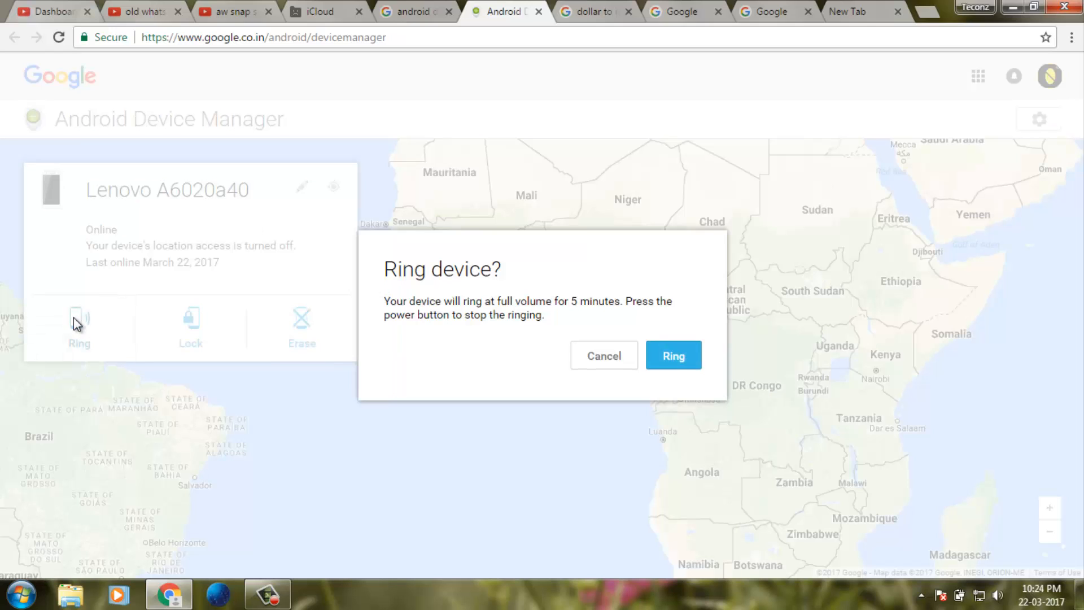
{"action": "mouse_move", "coordinate": [698, 356]}
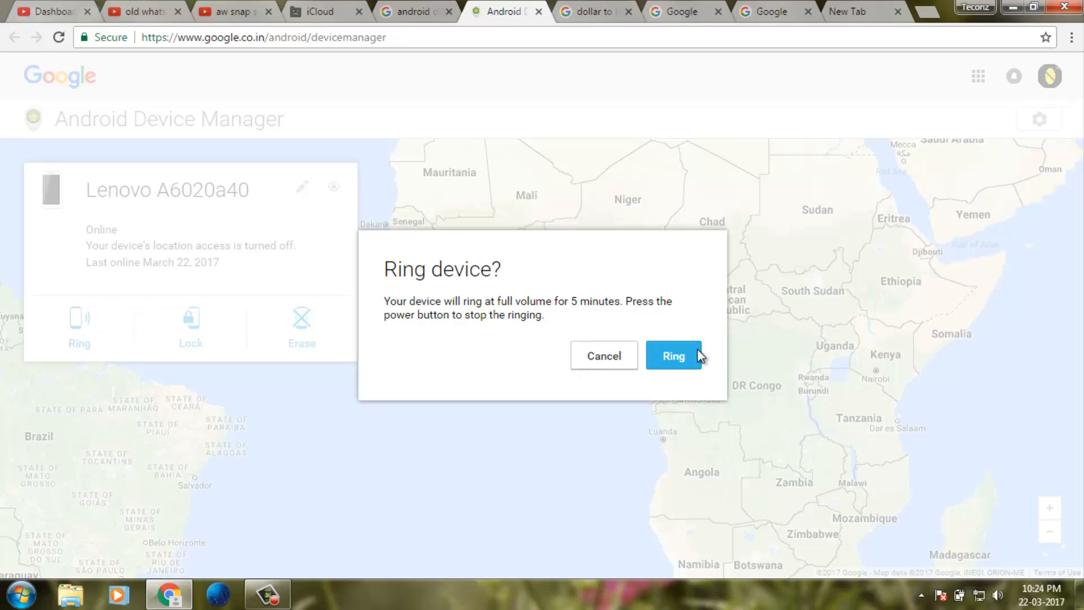
{"action": "left_click", "coordinate": [673, 355]}
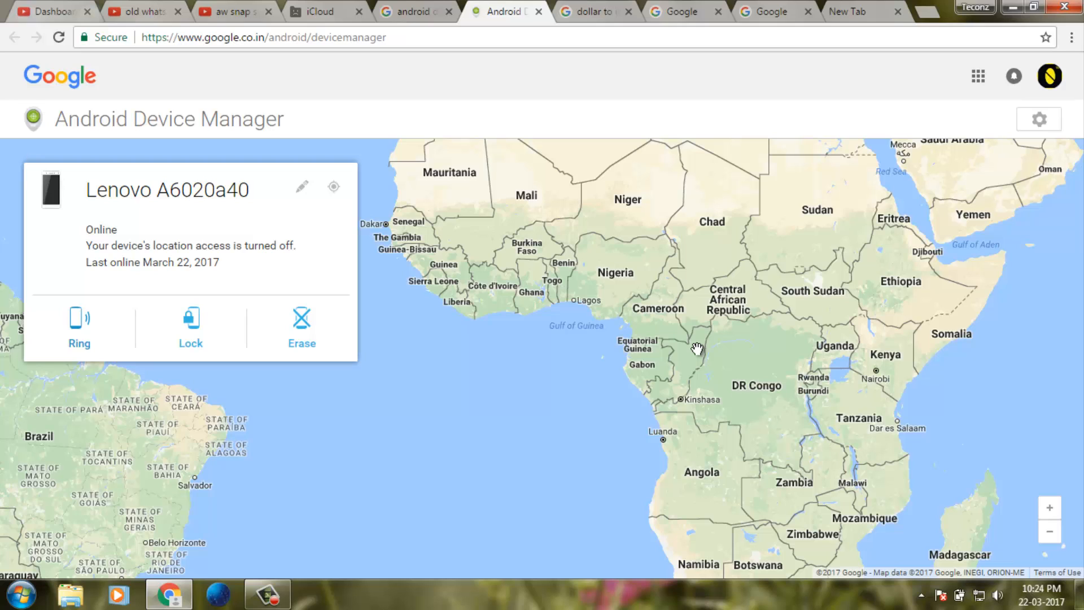
{"action": "mouse_move", "coordinate": [332, 248]}
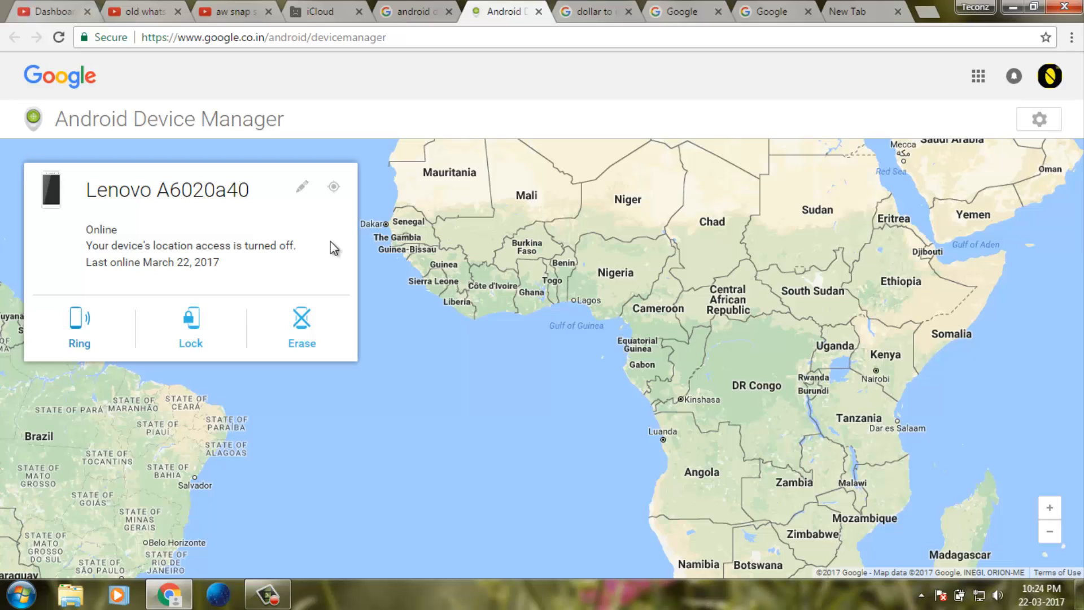
{"action": "mouse_move", "coordinate": [210, 332]}
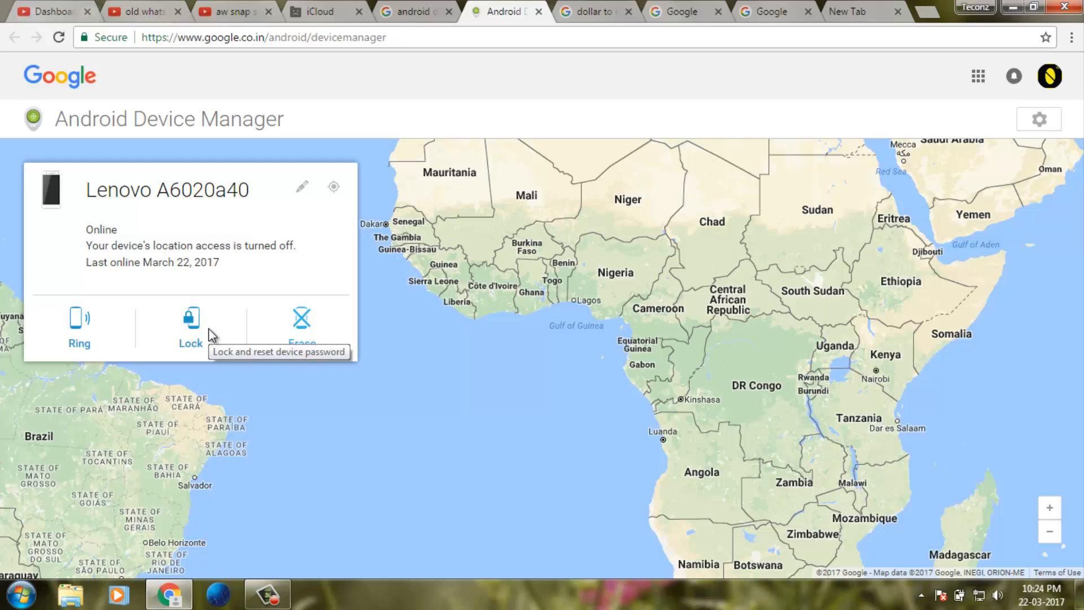
{"action": "mouse_move", "coordinate": [262, 331]}
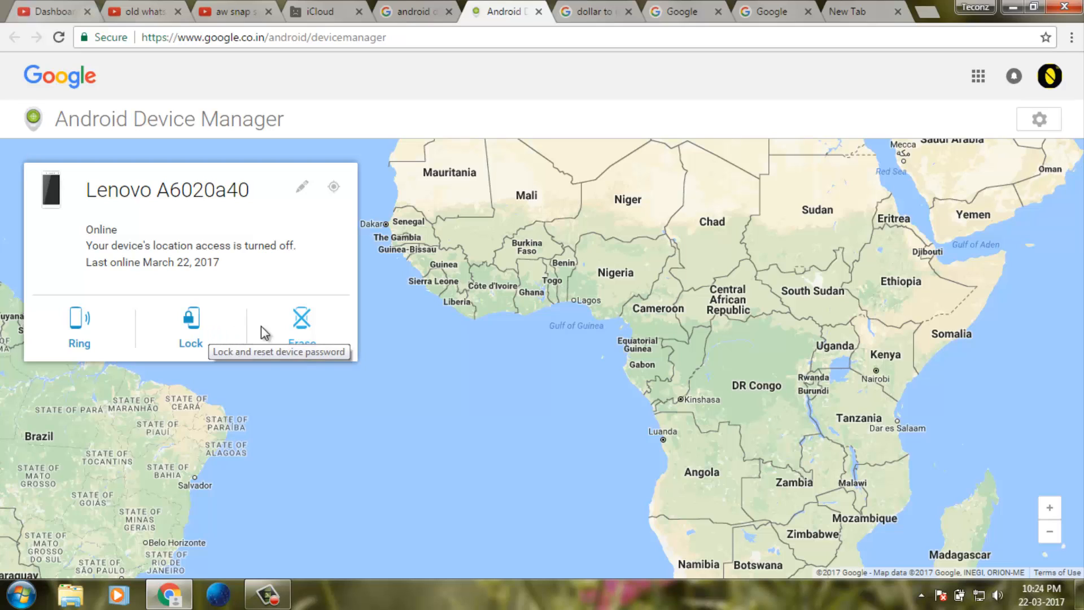
{"action": "mouse_move", "coordinate": [186, 333]}
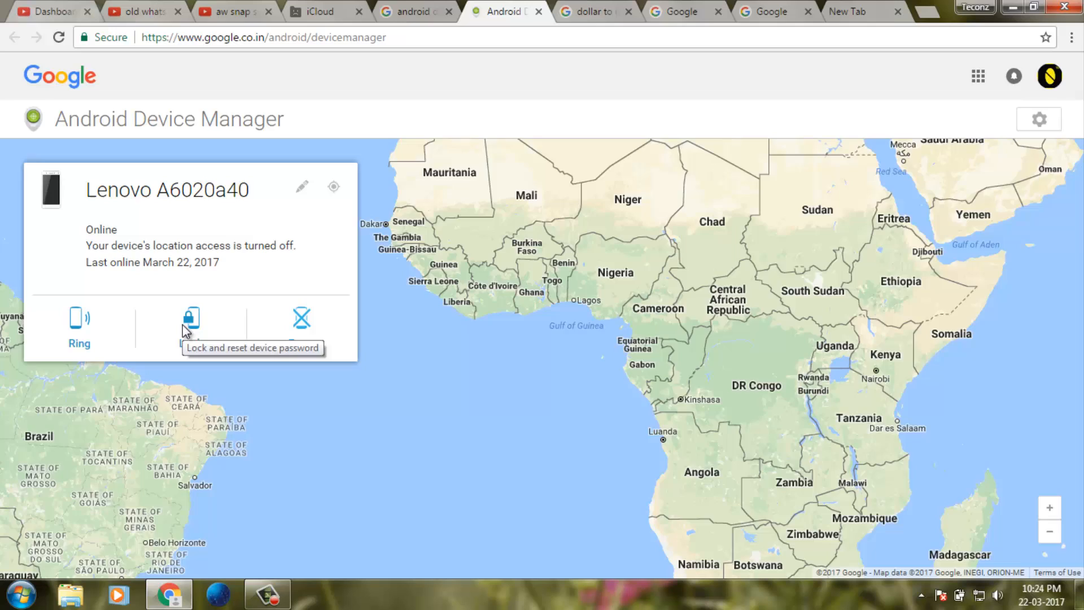
Lock the Lenovo A6020a40 with a newly entered and confirmed password
{"action": "left_click", "coordinate": [191, 318]}
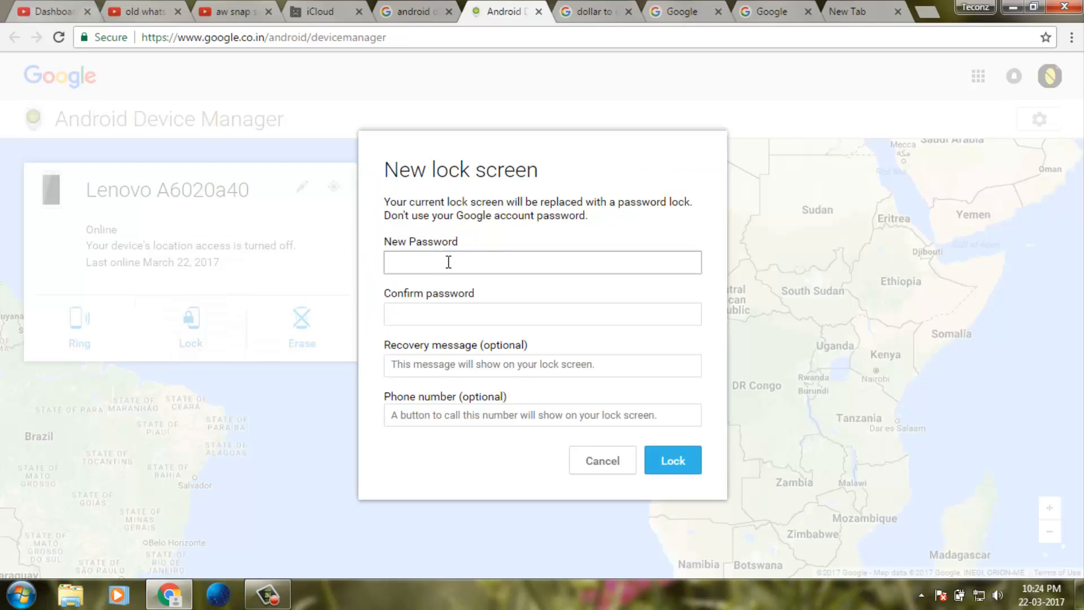
{"action": "type", "text": "••••"}
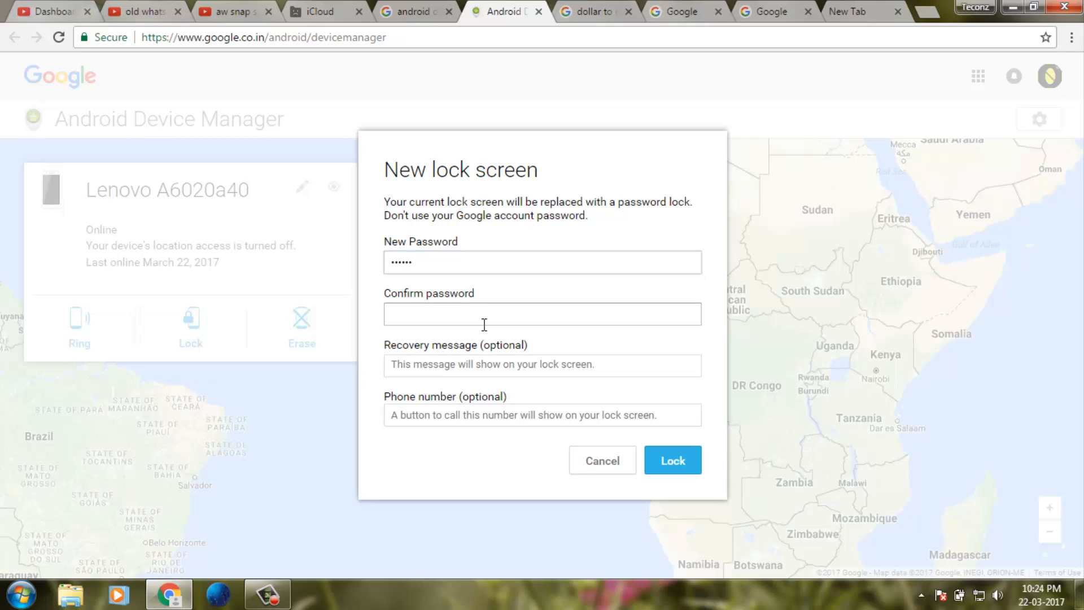
{"action": "type", "text": "••"}
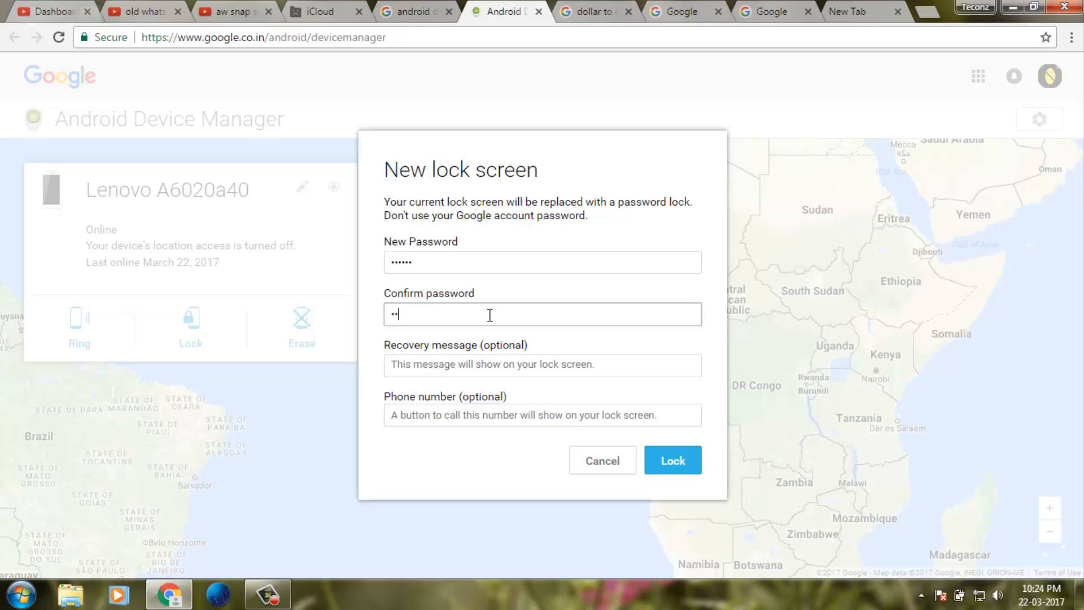
{"action": "type", "text": "••••"}
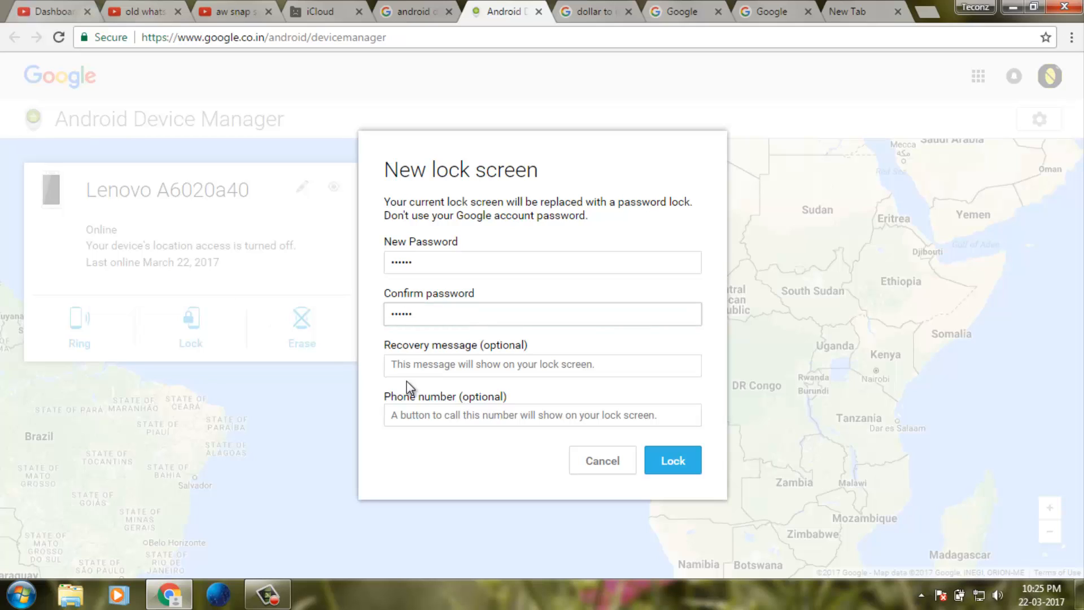
{"action": "left_click", "coordinate": [542, 365]}
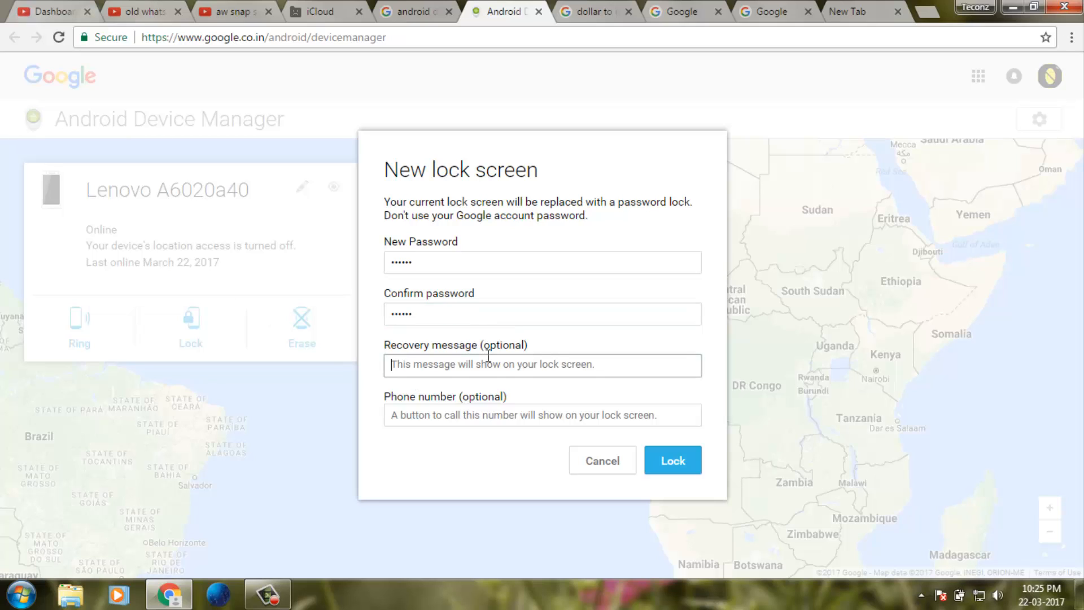
{"action": "mouse_move", "coordinate": [499, 414]}
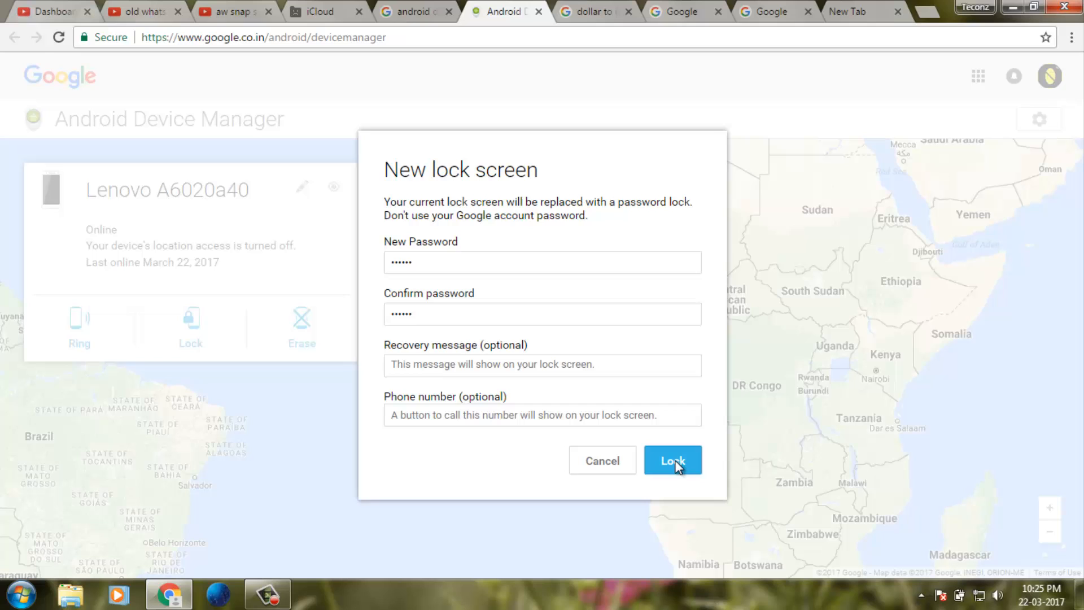
{"action": "left_click", "coordinate": [673, 460]}
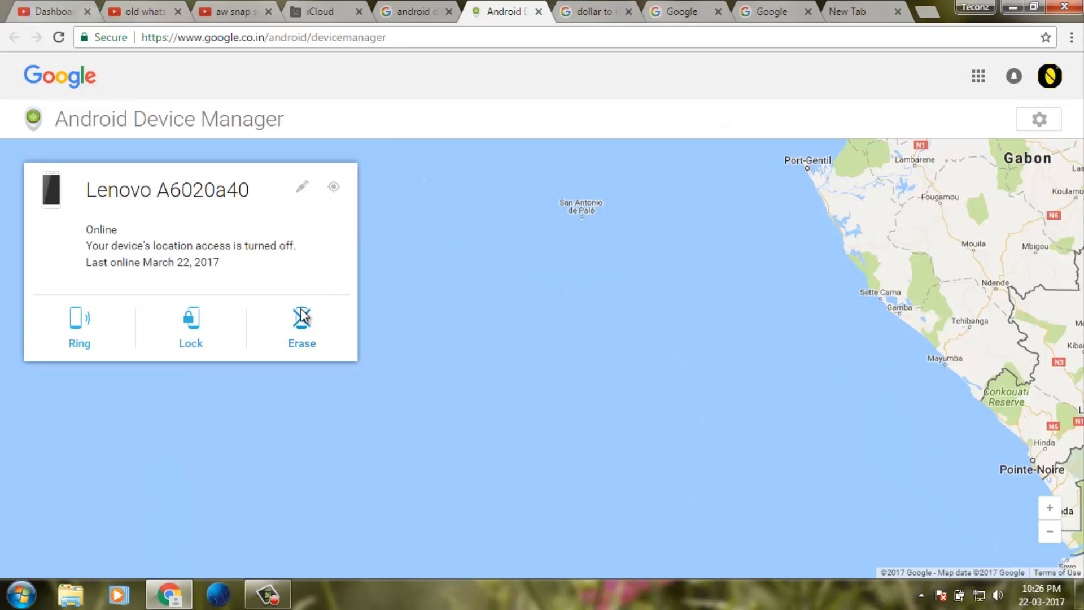
{"action": "left_click", "coordinate": [301, 317]}
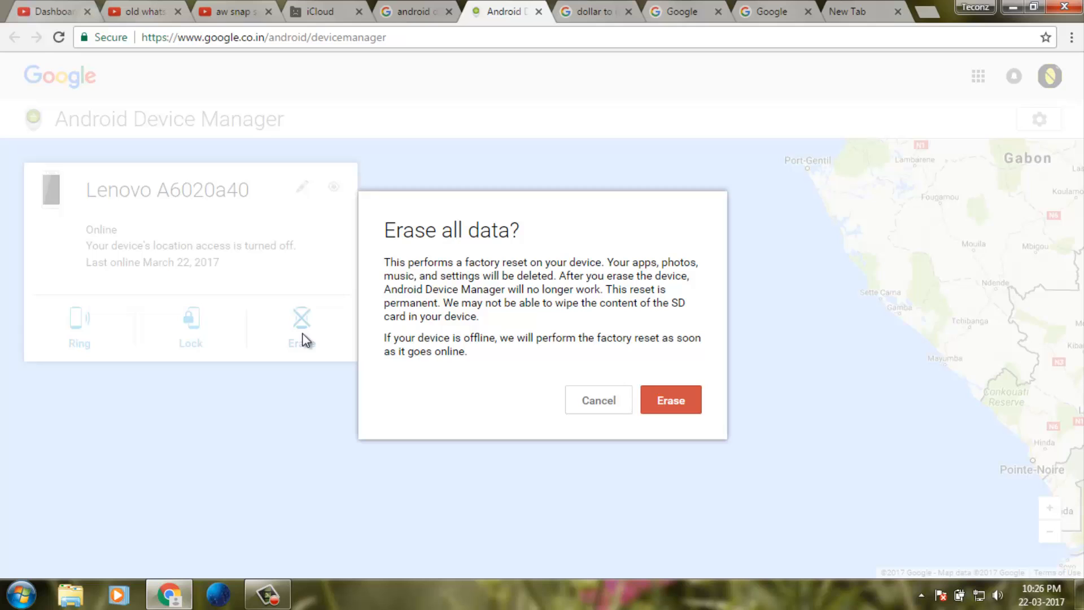
{"action": "mouse_move", "coordinate": [584, 340]}
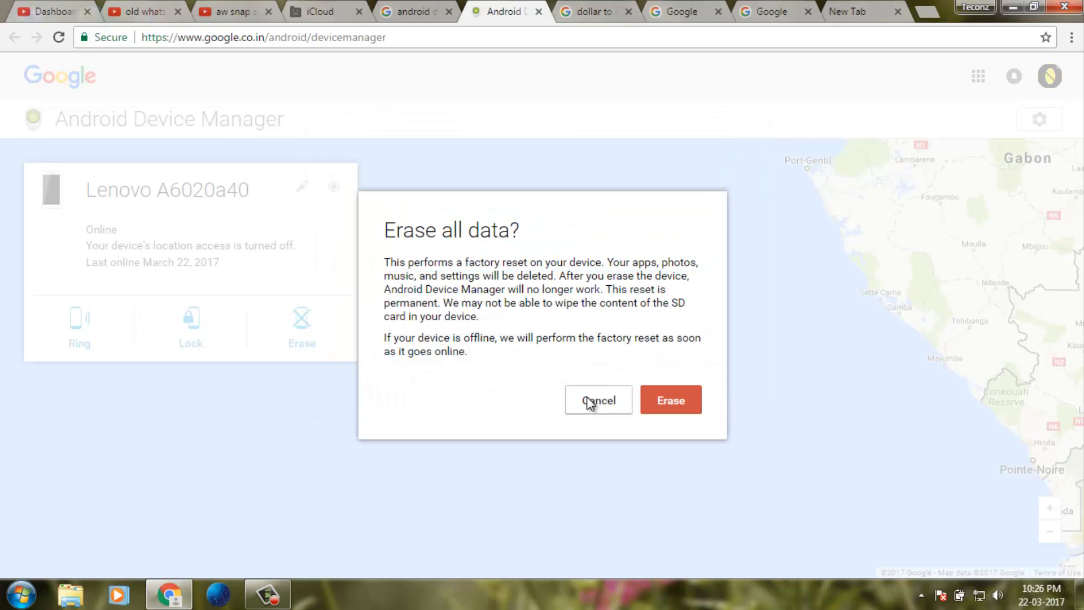
{"action": "left_click", "coordinate": [598, 400]}
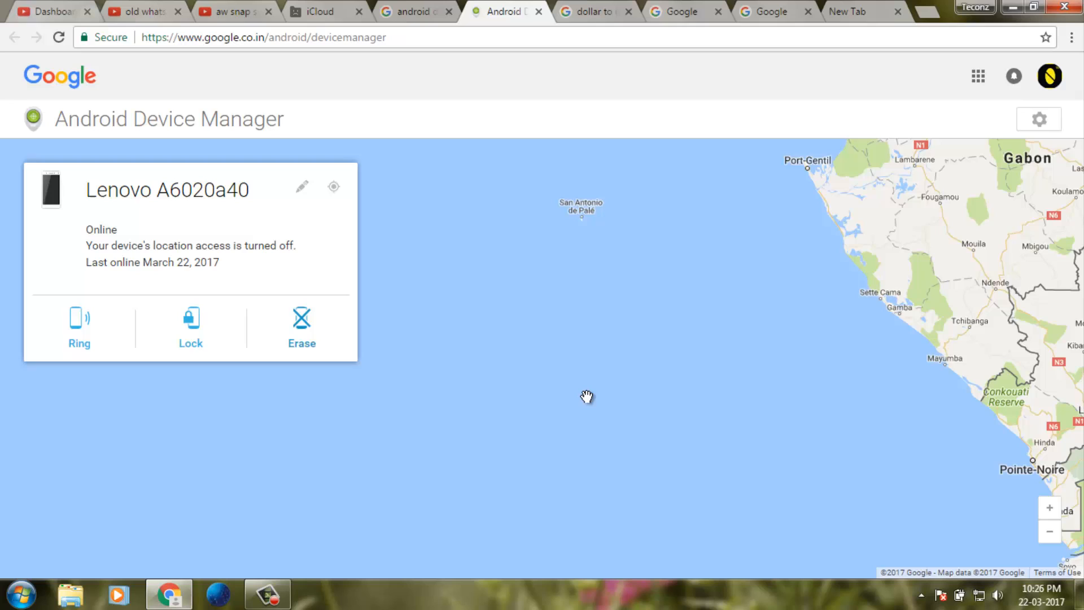
{"action": "mouse_move", "coordinate": [472, 286]}
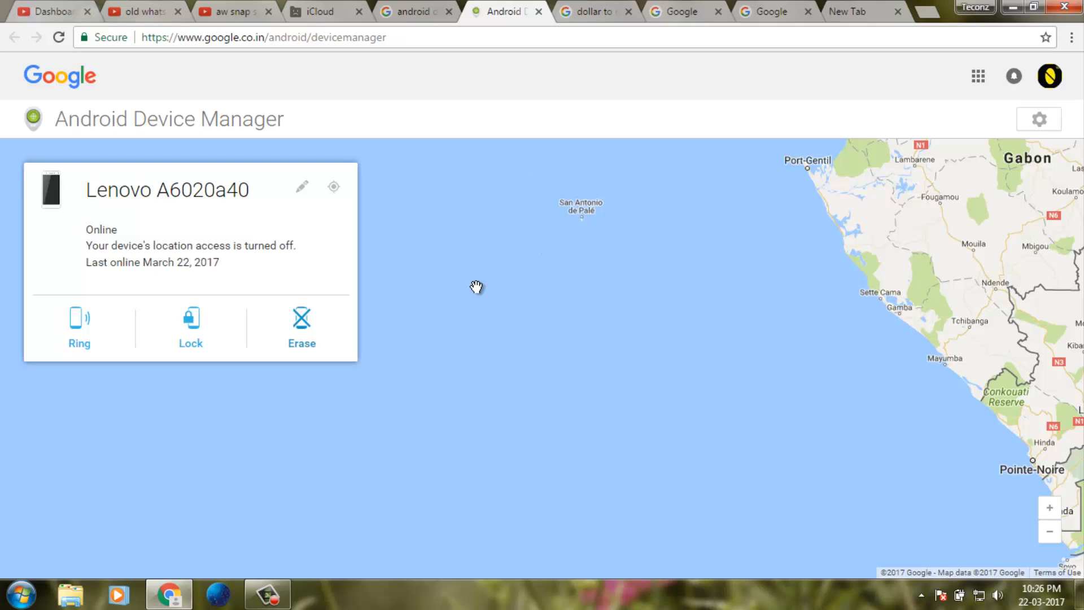